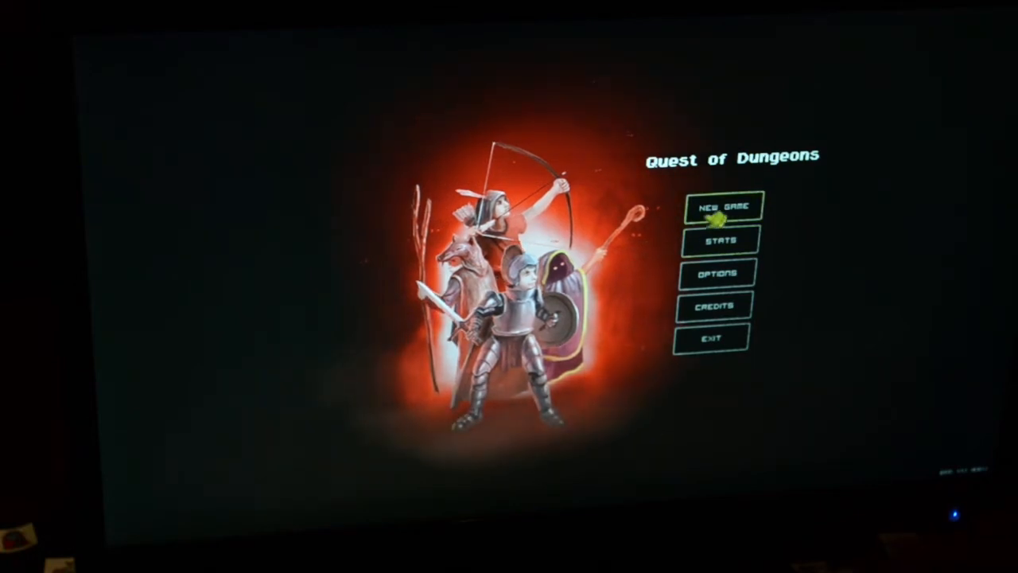
- Choose New Game on the title menu to reach the hero choice screen
click(721, 205)
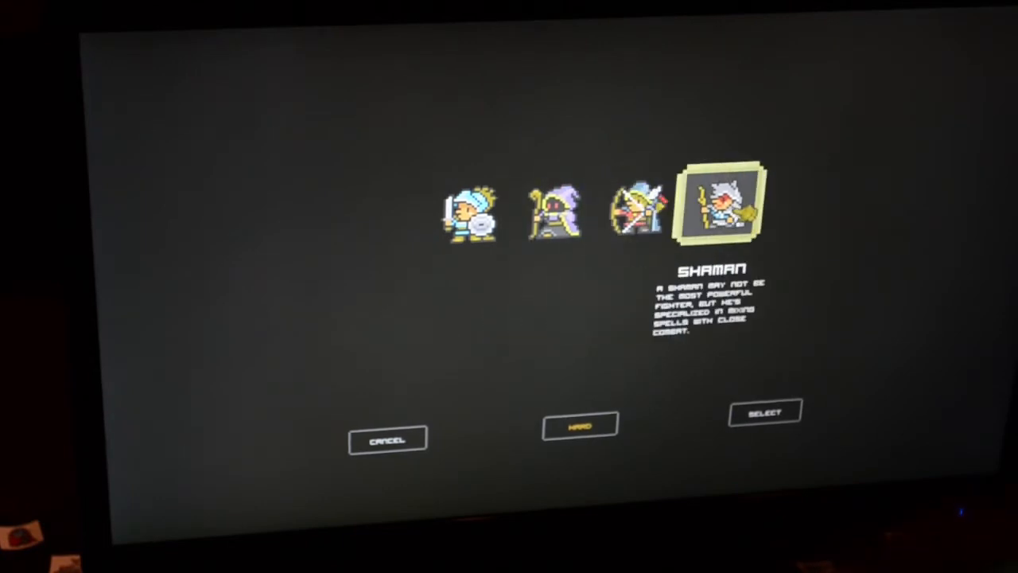
- Confirm the Shaman as the hero and proceed to world selection
click(764, 412)
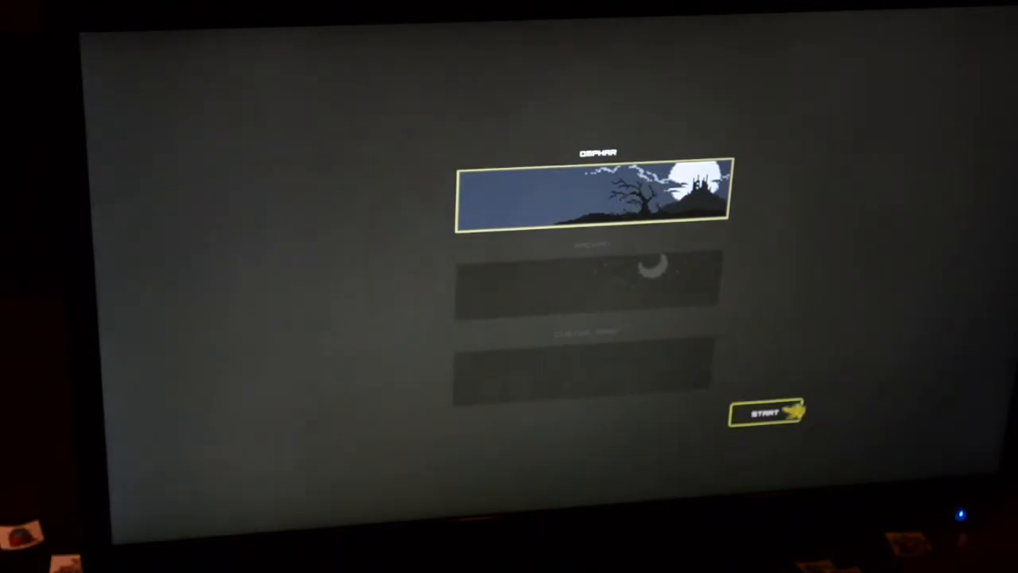
click(768, 412)
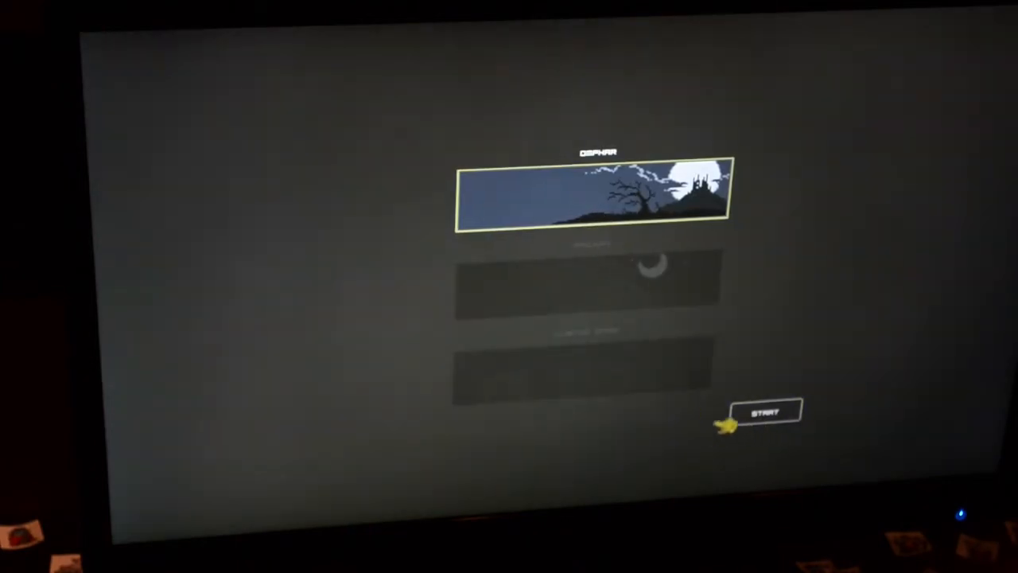
- Start the run in Osphar, entering the first dungeon floor
click(762, 414)
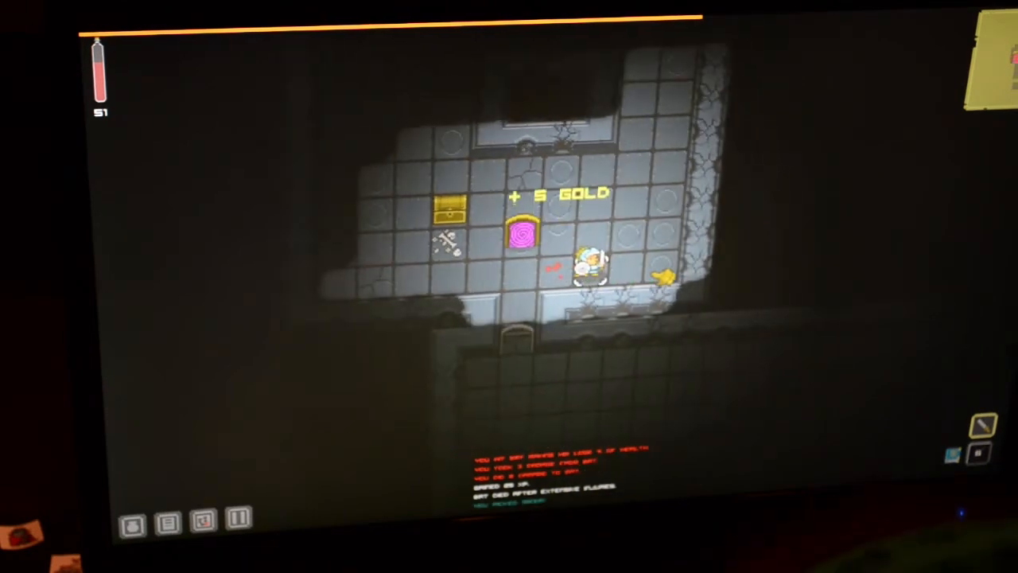
- Move the hero to another tile and eat the chicken leg to restore health
click(133, 524)
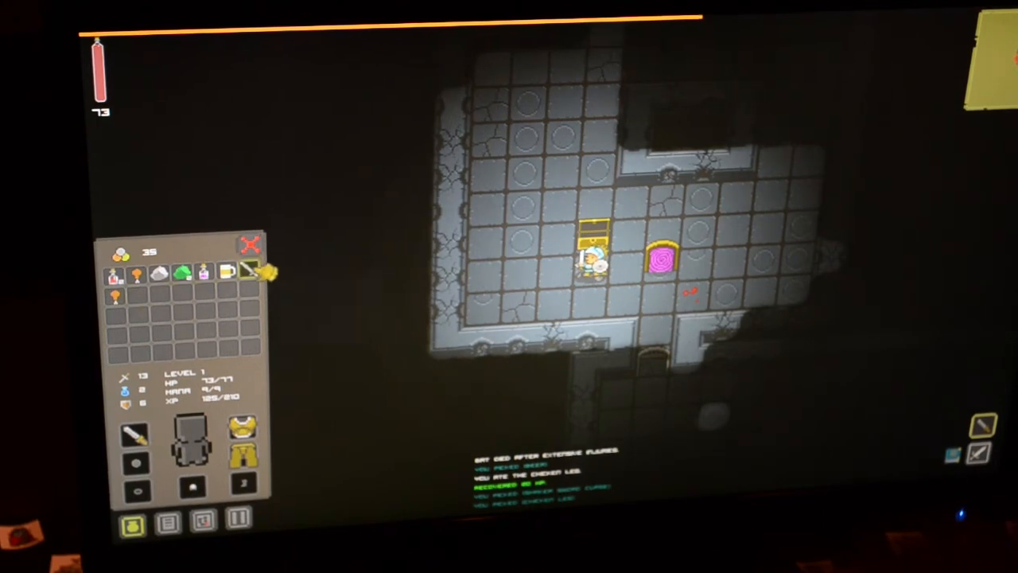
click(248, 271)
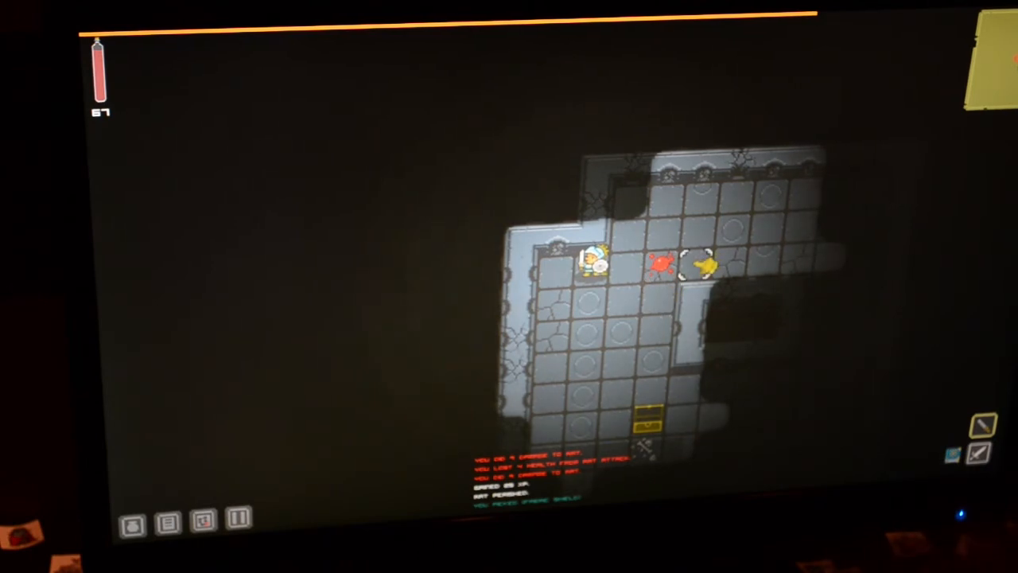
- Select the newly found shield and equip it, raising defence from 6 to 7
click(132, 520)
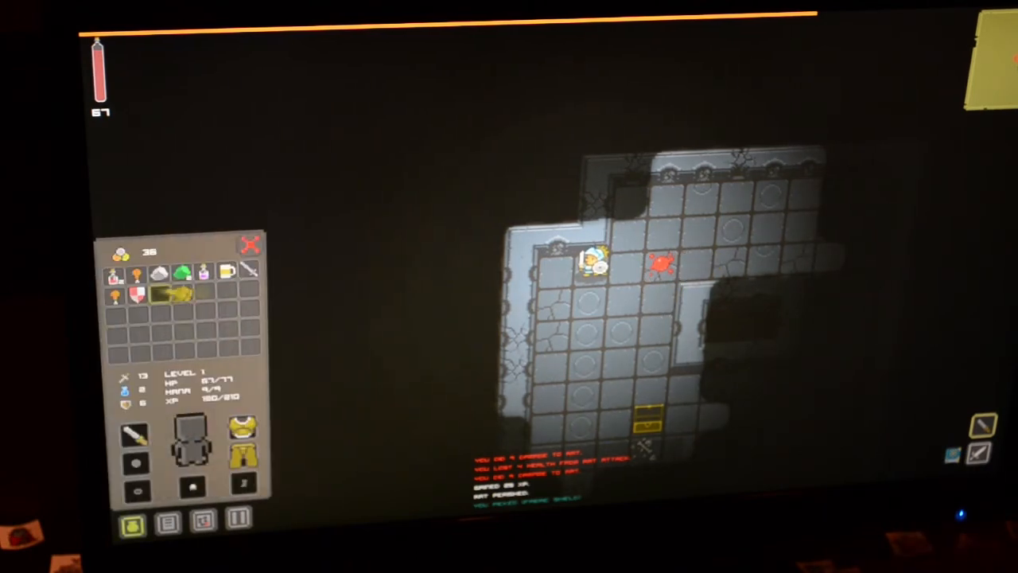
click(142, 295)
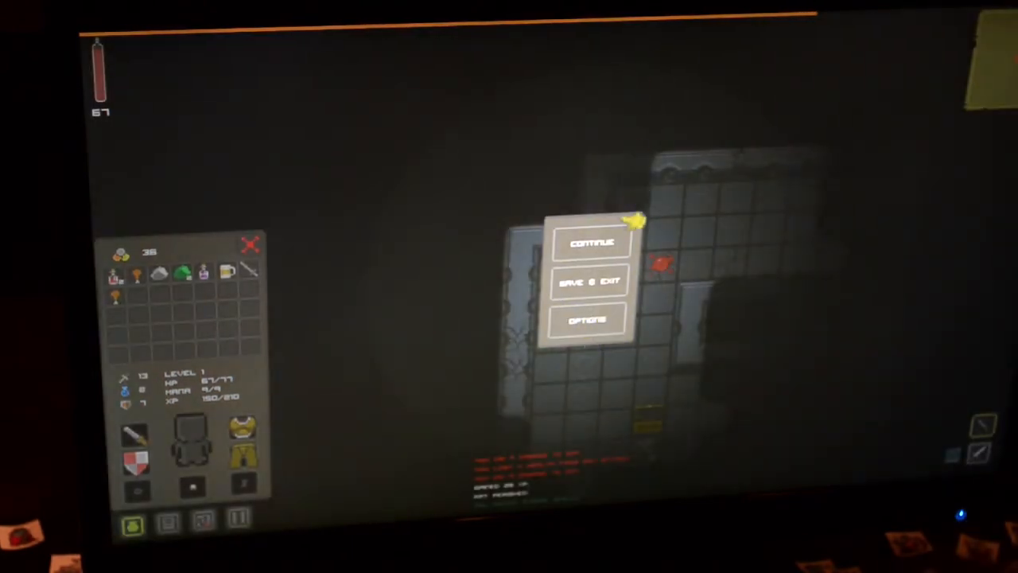
- Dismiss the pause menu with Continue to resume exploring the large room
click(590, 243)
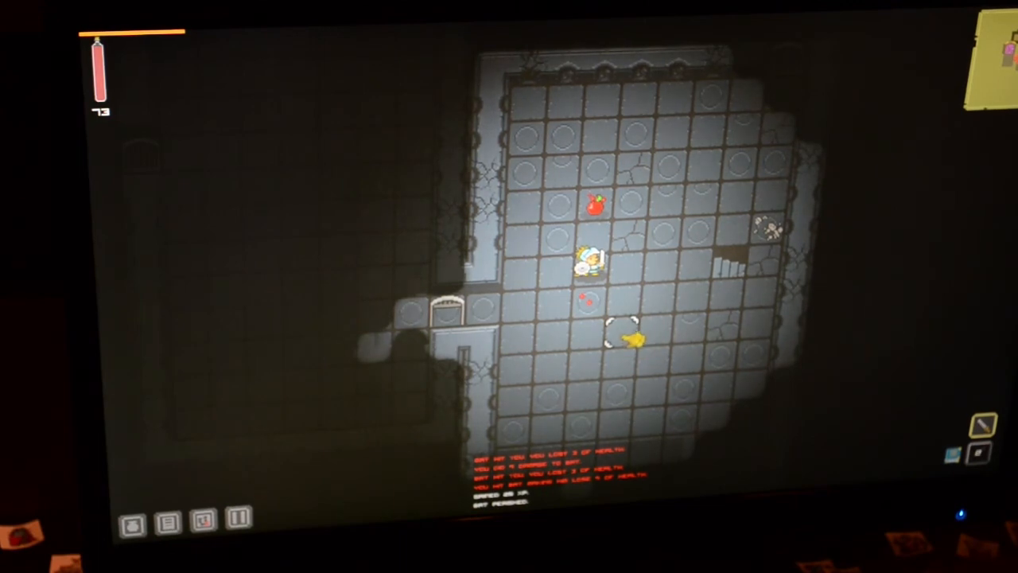
- Walk toward the room's lower-left, then bring up the Floor 1 map
click(133, 522)
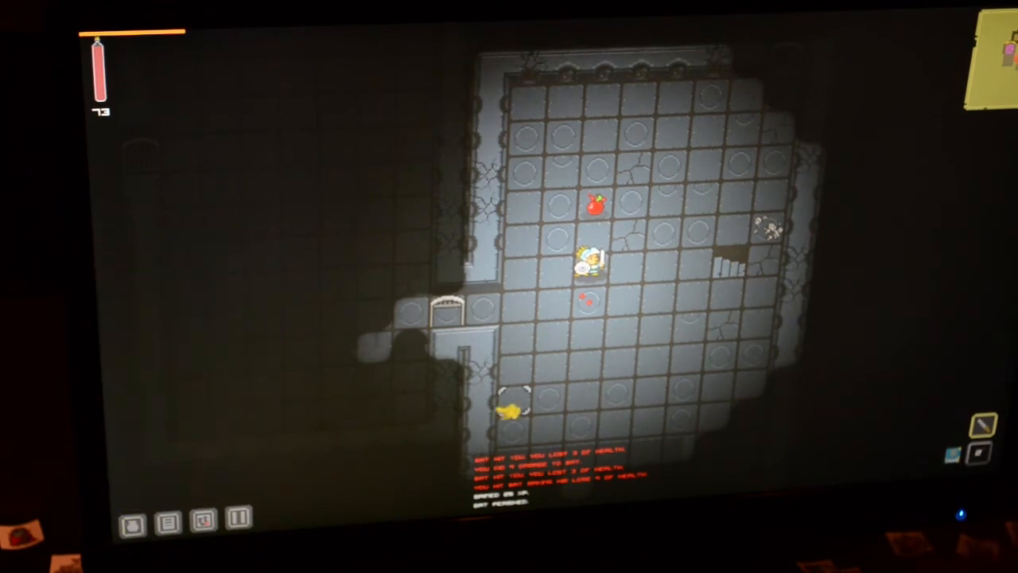
click(132, 522)
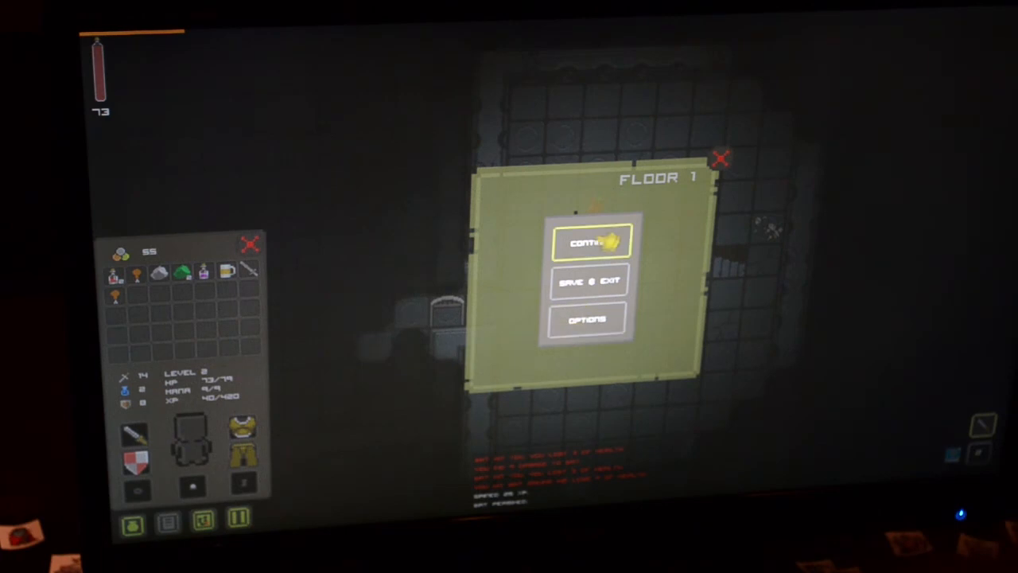
click(589, 241)
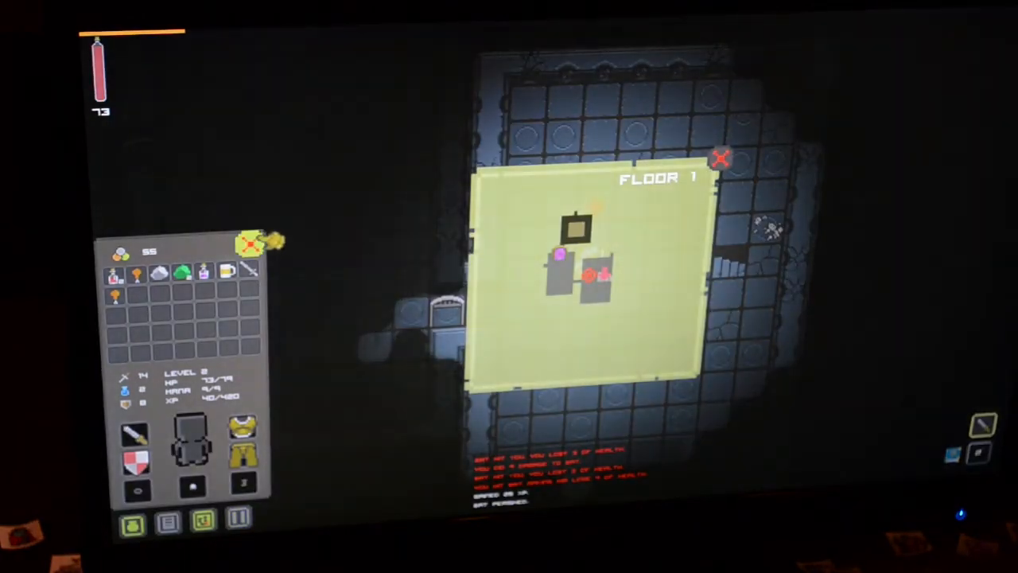